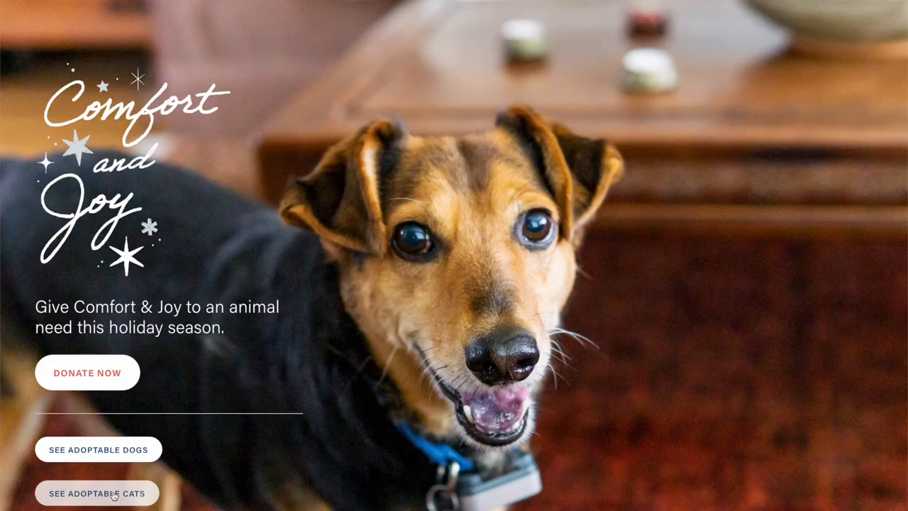
# Browse the adoptable Cats & Kittens listings on the Pets In Need site.
pyautogui.click(97, 494)
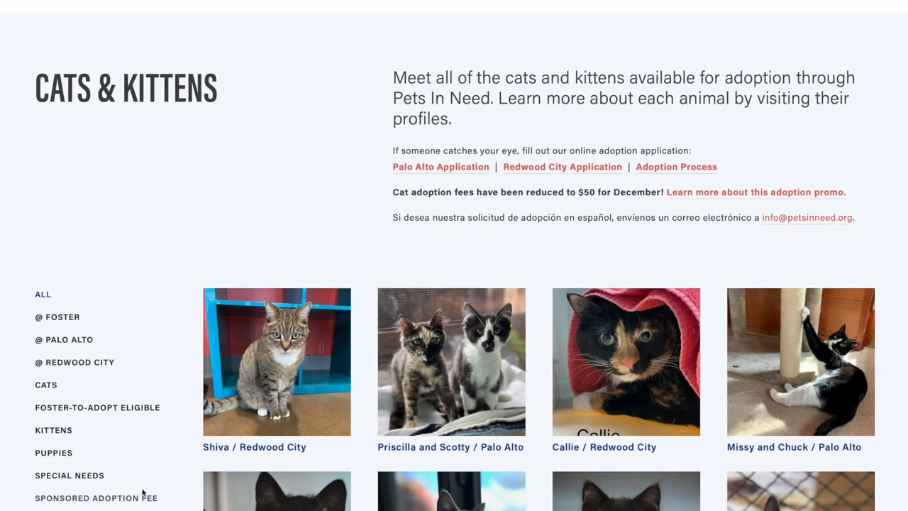
pyautogui.scroll(-3)
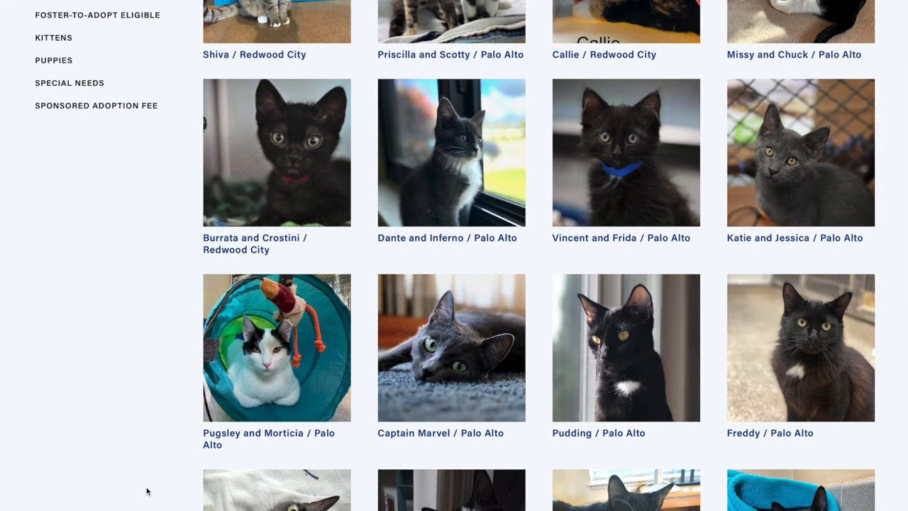
pyautogui.scroll(-3)
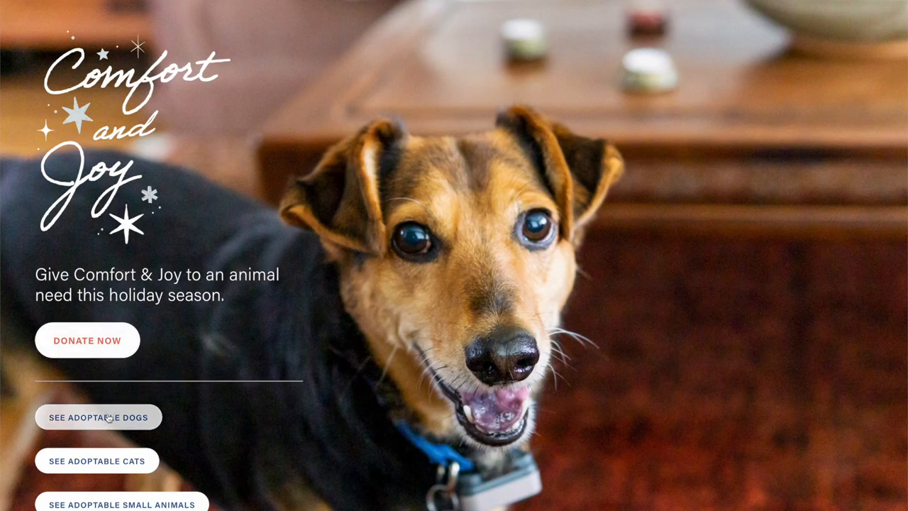
# Browse the Dogs & Puppies listings, then move on to the adoptable Small Animals page.
pyautogui.click(98, 417)
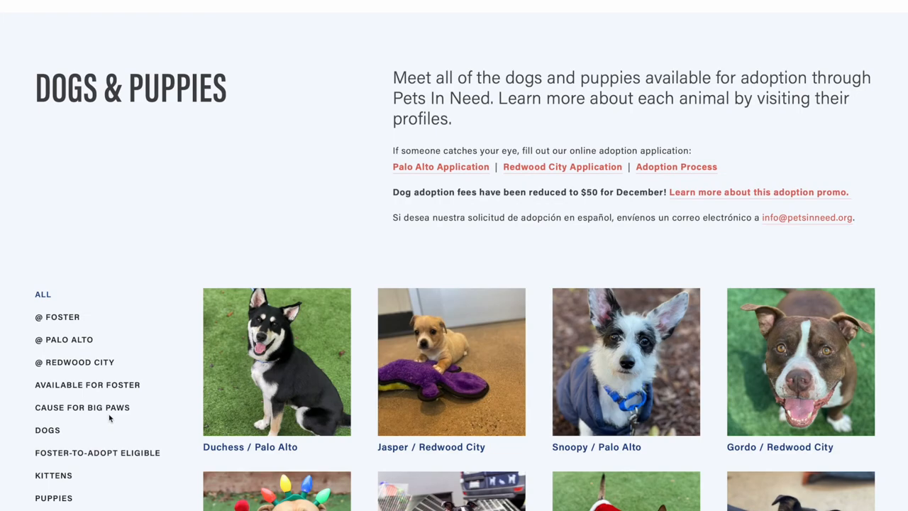
pyautogui.scroll(-3)
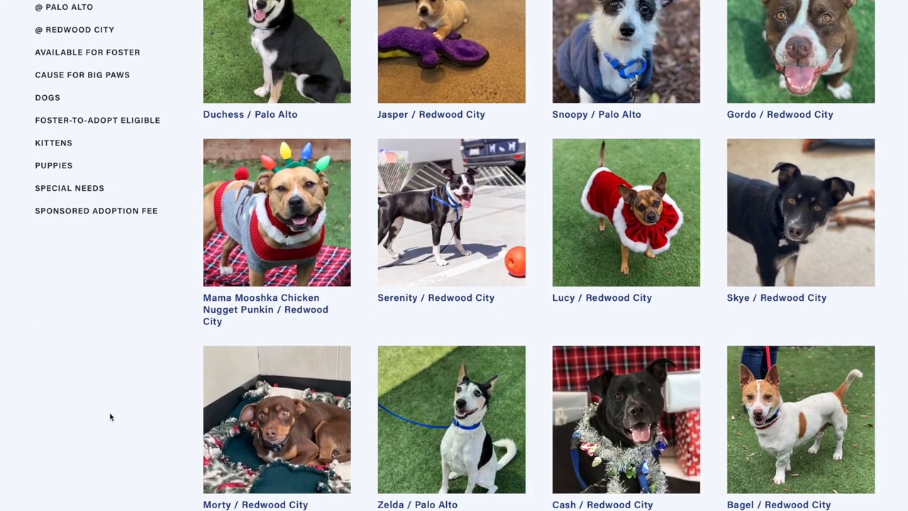
pyautogui.scroll(-3)
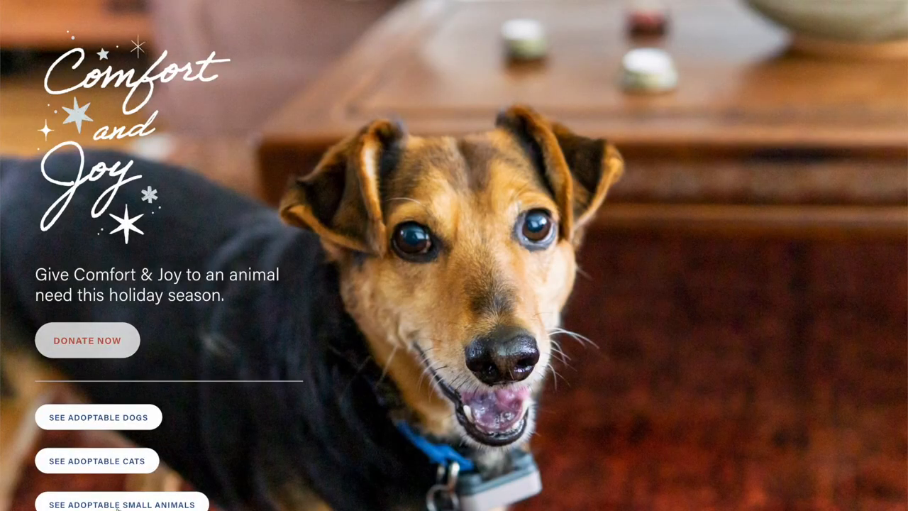
pyautogui.click(121, 504)
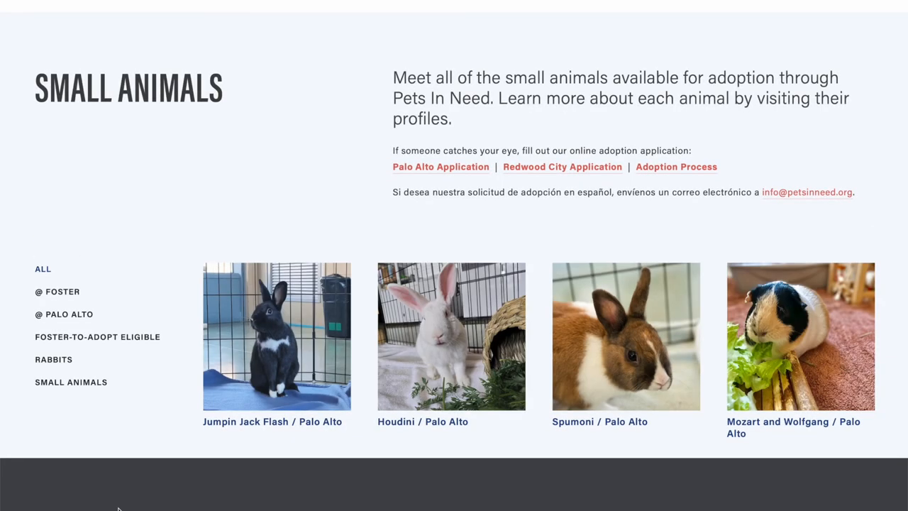